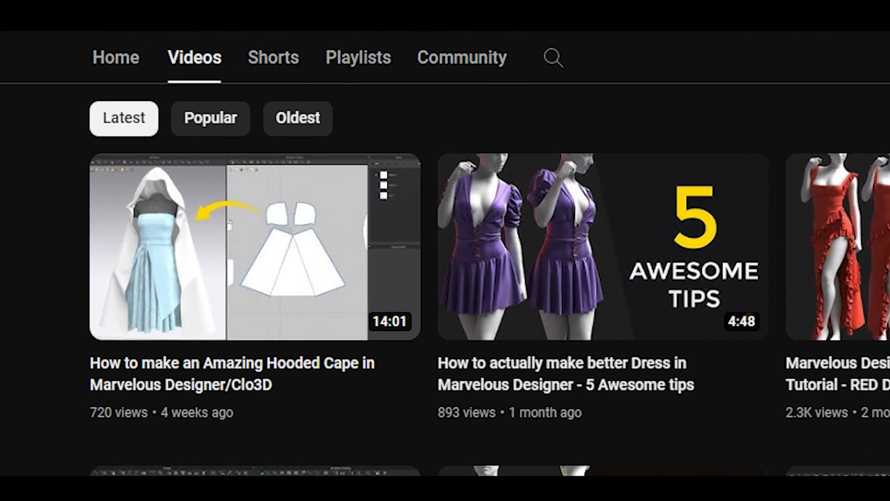
Step: Select the front pattern's neckline to start redrawing it into a V with a centre front split
scroll(down, 3)
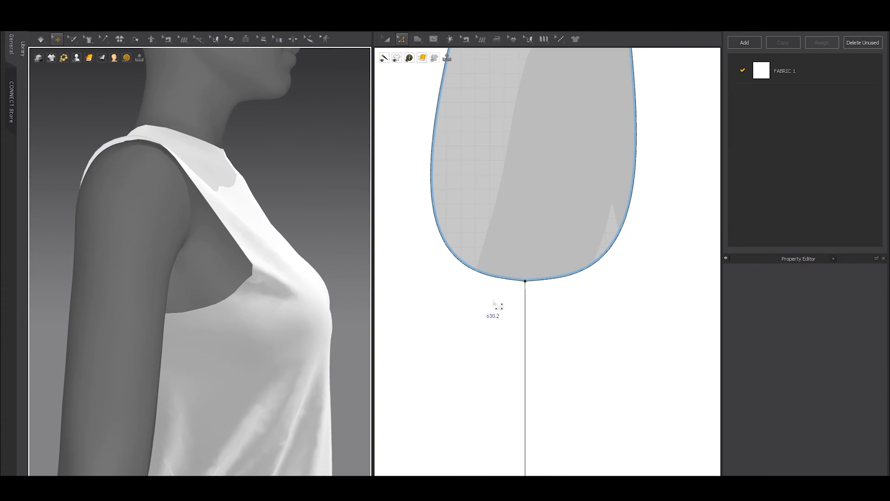
click(525, 282)
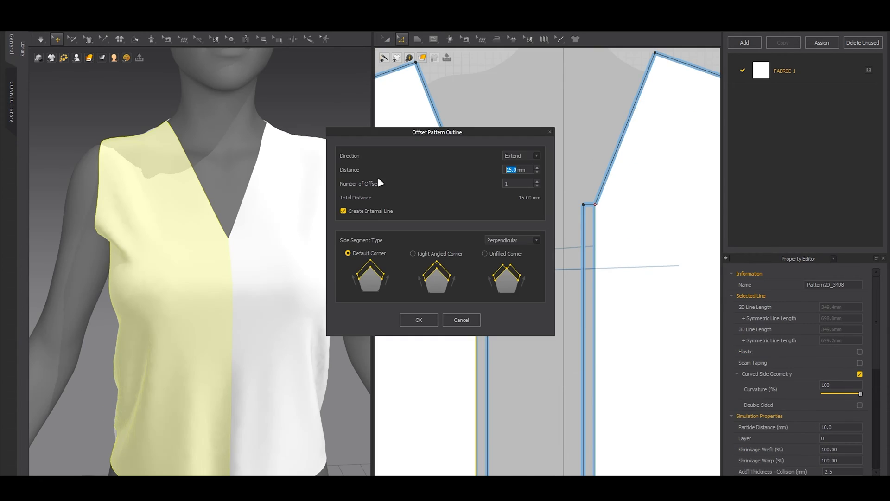
Step: Confirm the 15 mm Offset Pattern Outline forming the centre front placket strip
click(418, 320)
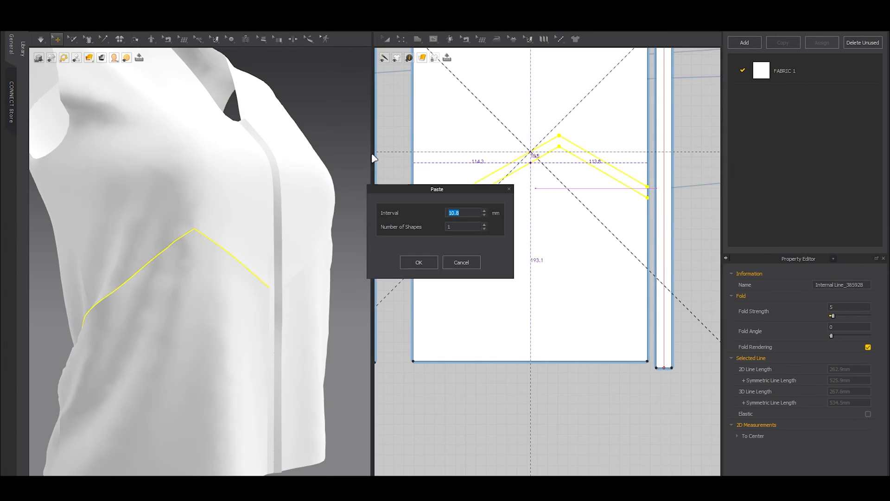
Step: Paste 31 copies of the chevron line at 8 mm interval across the lower front panel
text(31)
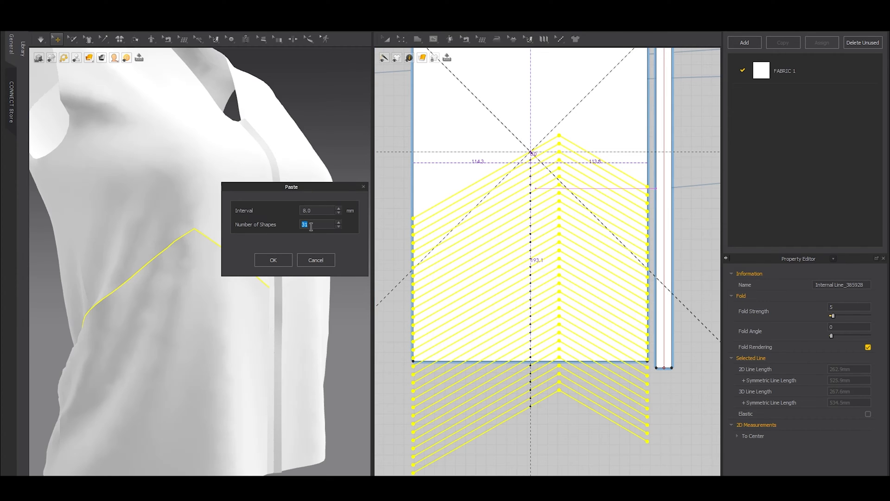
click(273, 260)
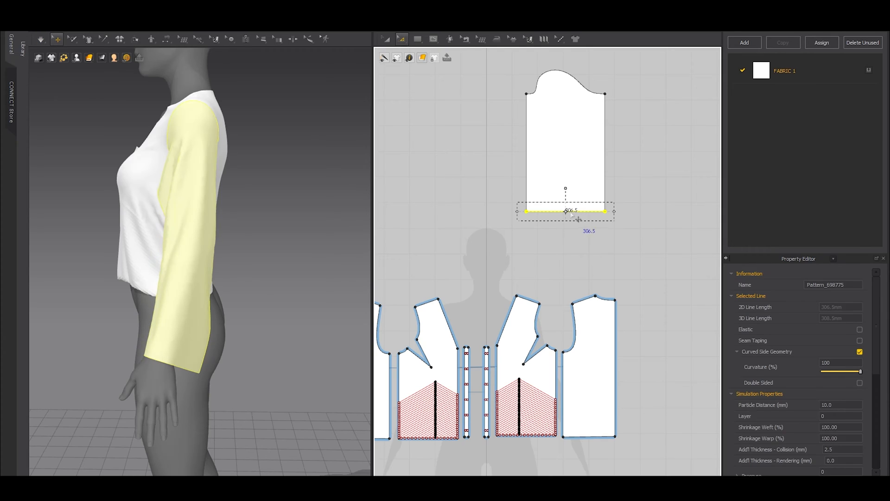
mouse_move(573, 215)
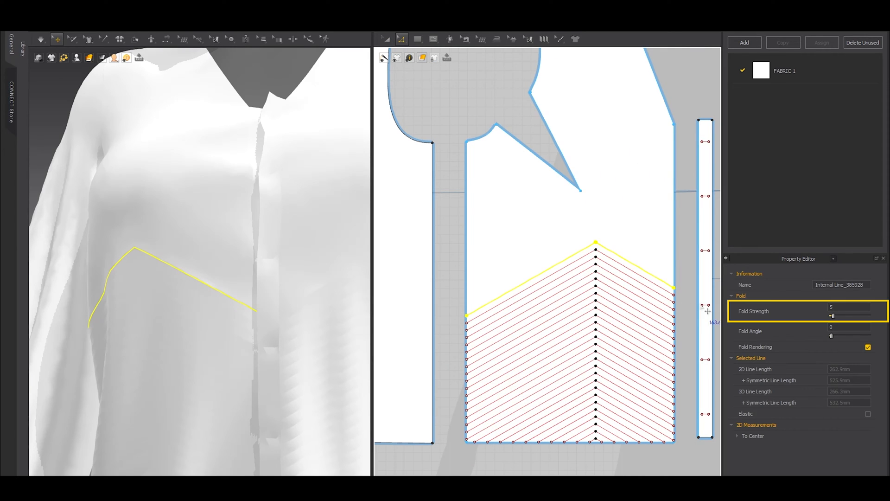
Step: Raise the chevron lines' Fold Strength and give the upper seam line a value of 60
drag(833, 315, 845, 316)
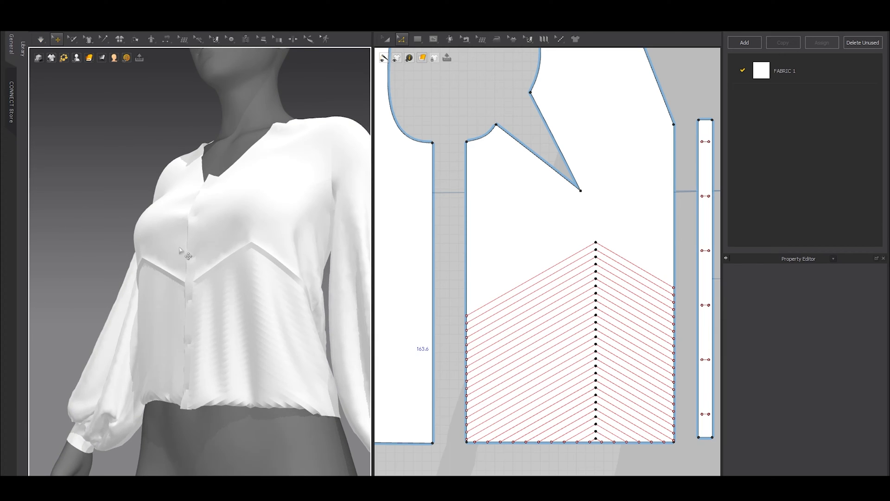
click(531, 294)
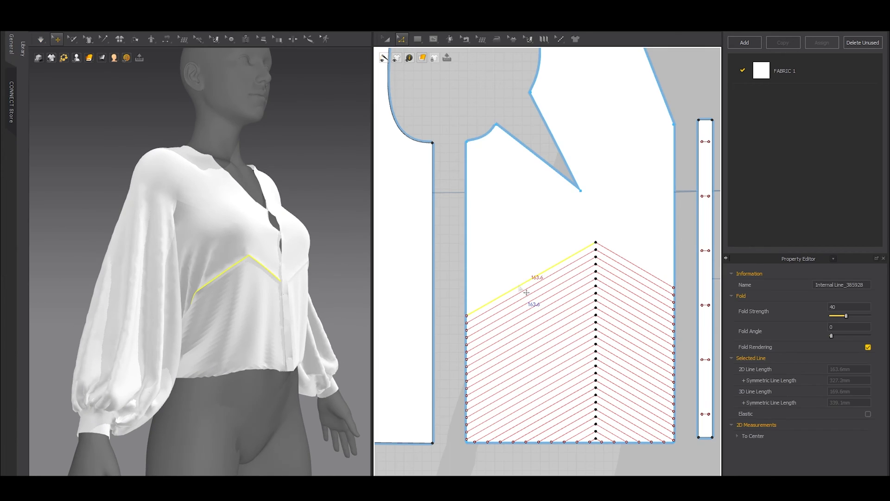
text(60)
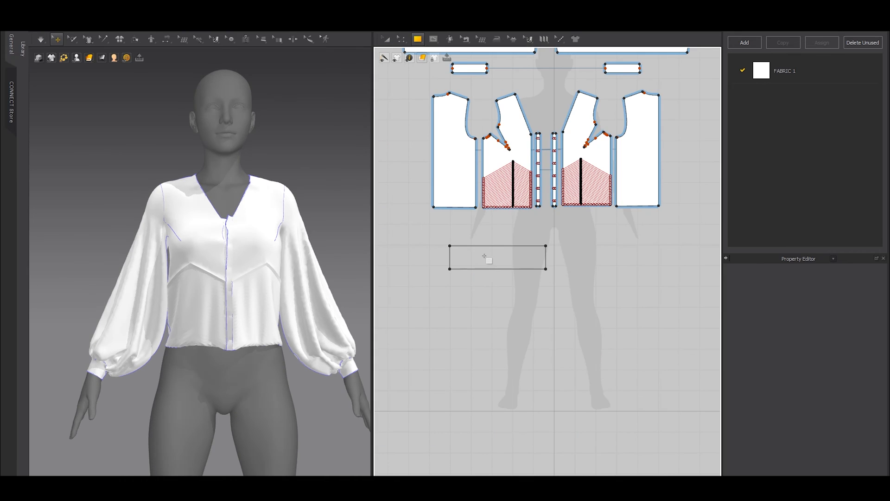
Step: Create the waistband rectangle with curved offset pleat lines and fold angle raised to 180
click(497, 257)
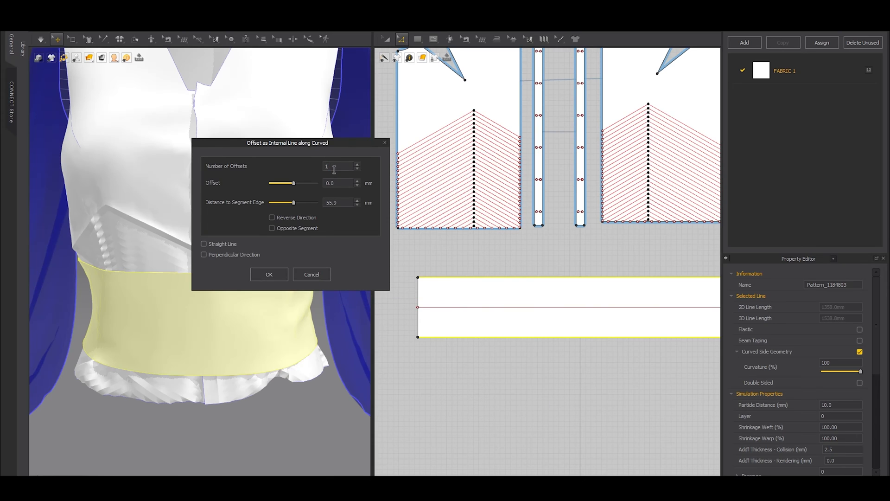
click(269, 274)
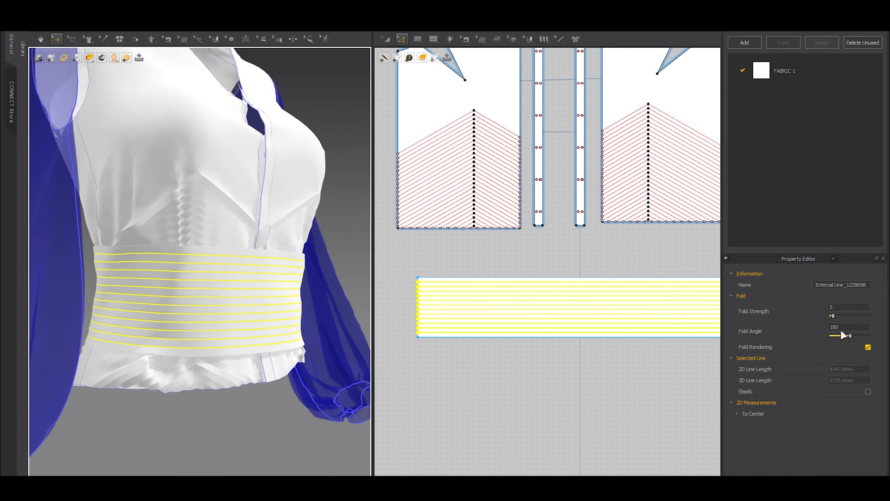
drag(834, 335, 869, 335)
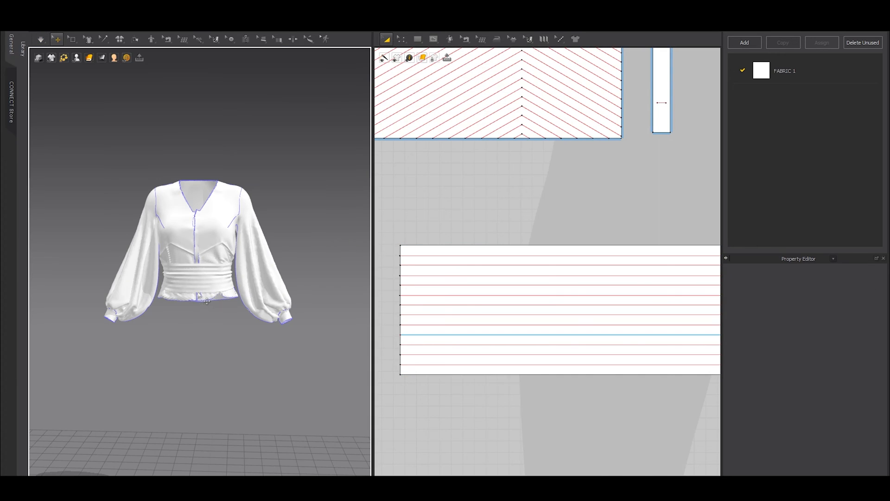
Step: Tint the fabric light blue and switch the shape tool to Ellipse for the skirt ring
click(559, 309)
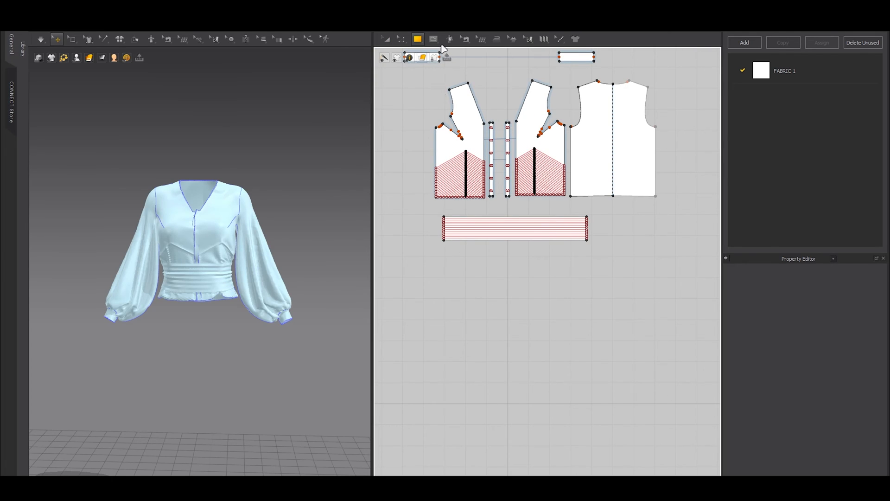
click(418, 39)
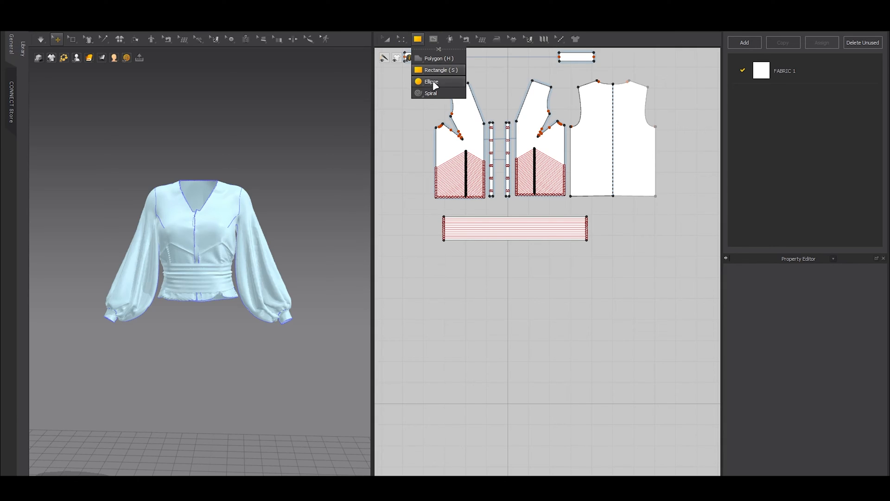
click(430, 81)
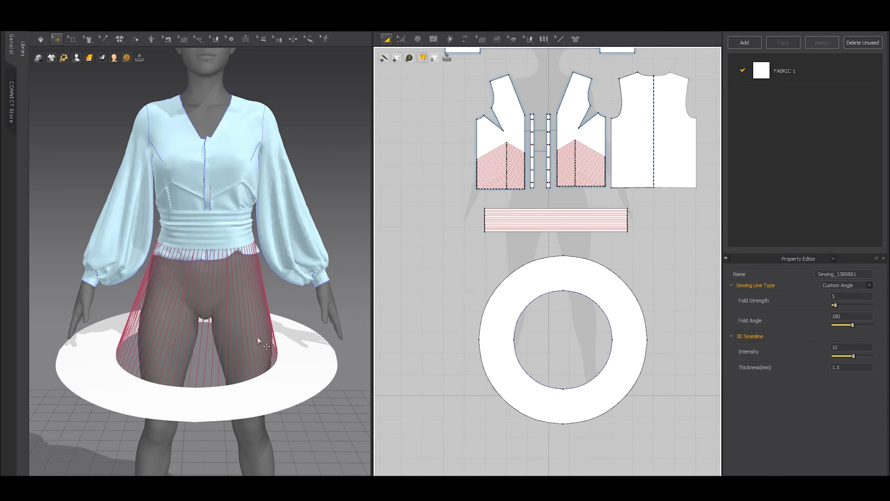
mouse_move(267, 343)
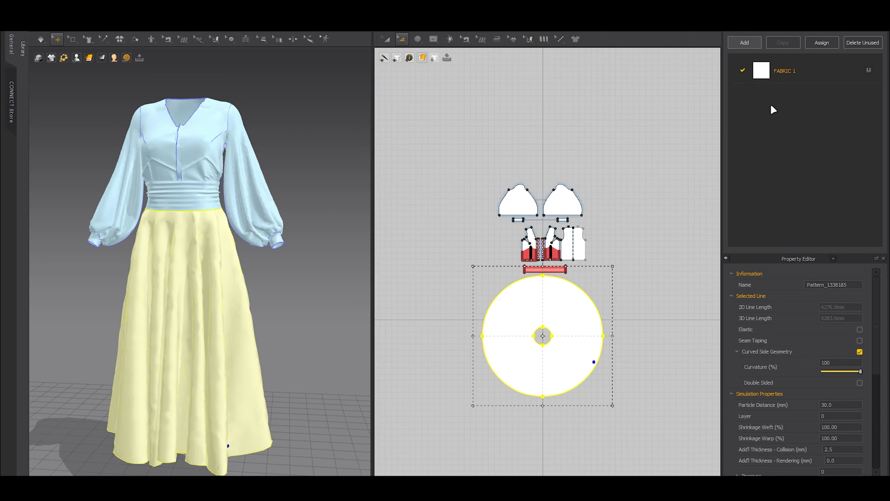
Step: Pick the Button tool to place buttons along the front placket
click(744, 42)
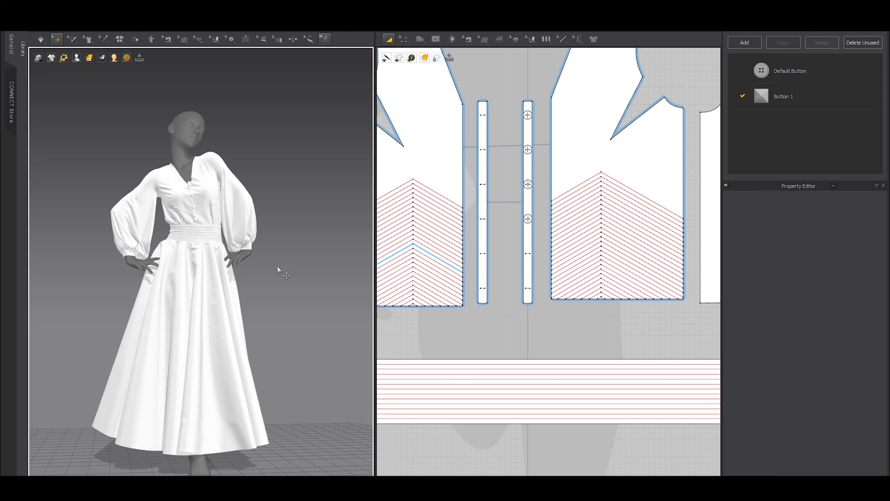
mouse_move(572, 418)
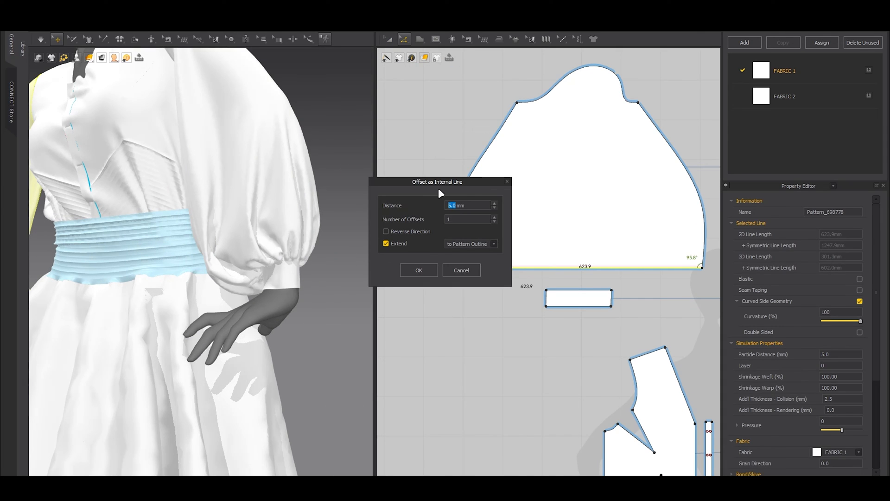
Step: Confirm the 5 mm Offset as Internal Line along the sleeve hem
click(418, 270)
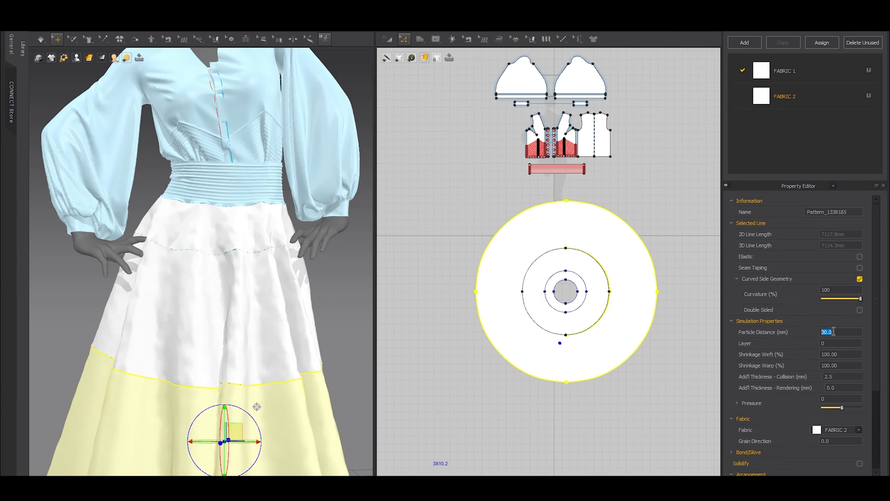
Step: Set the skirt pattern's Particle Distance to 12 for a smoother drape
text(12)
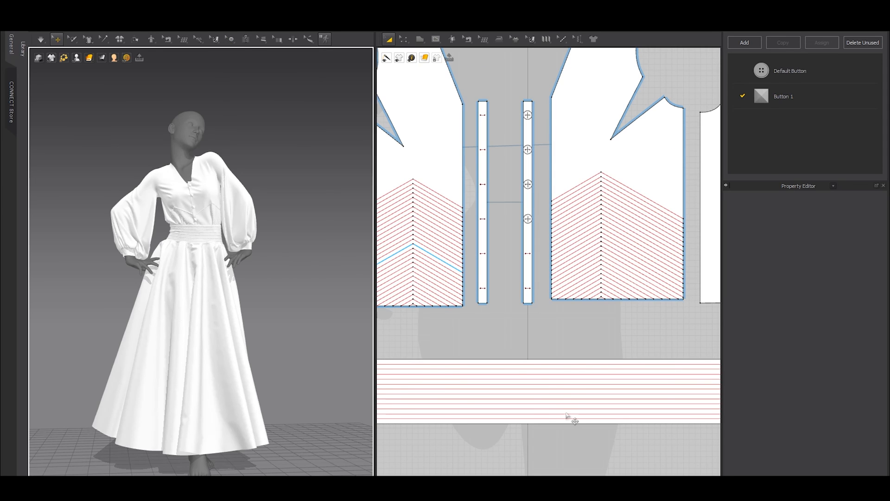
mouse_move(607, 425)
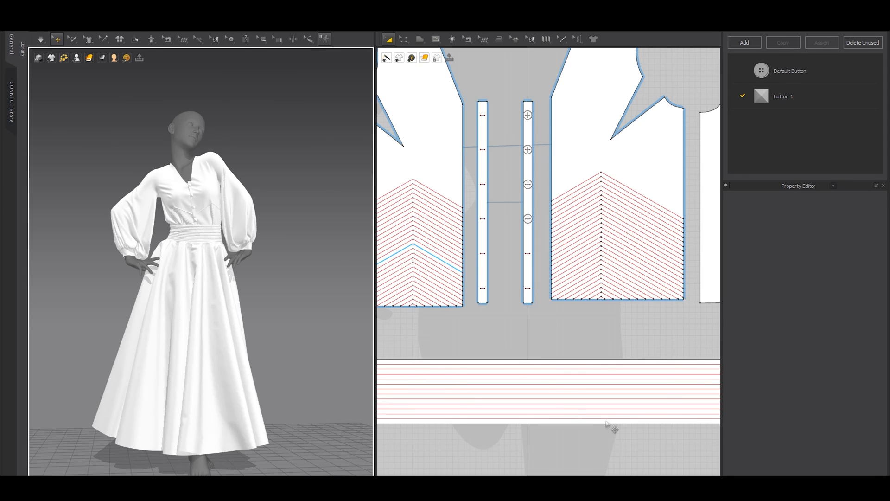